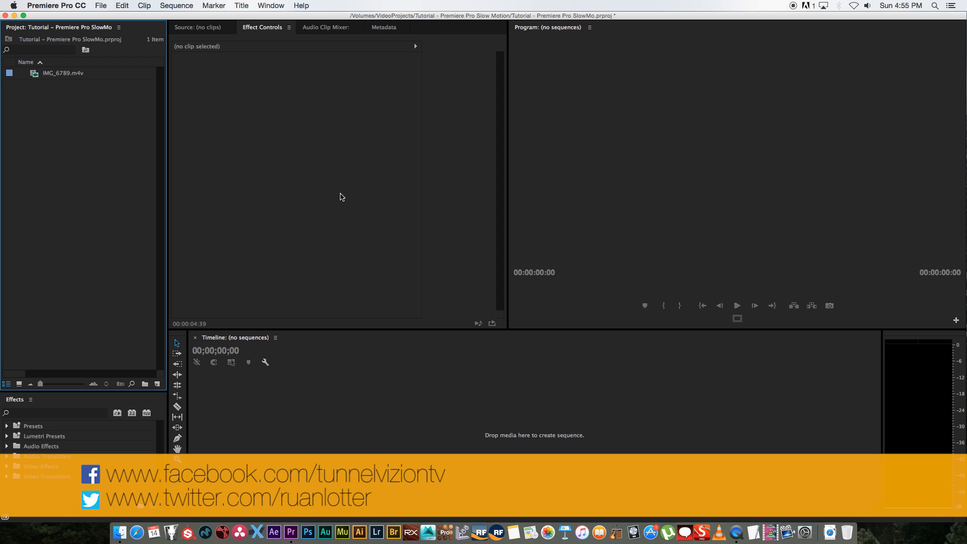
pyautogui.moveTo(345, 194)
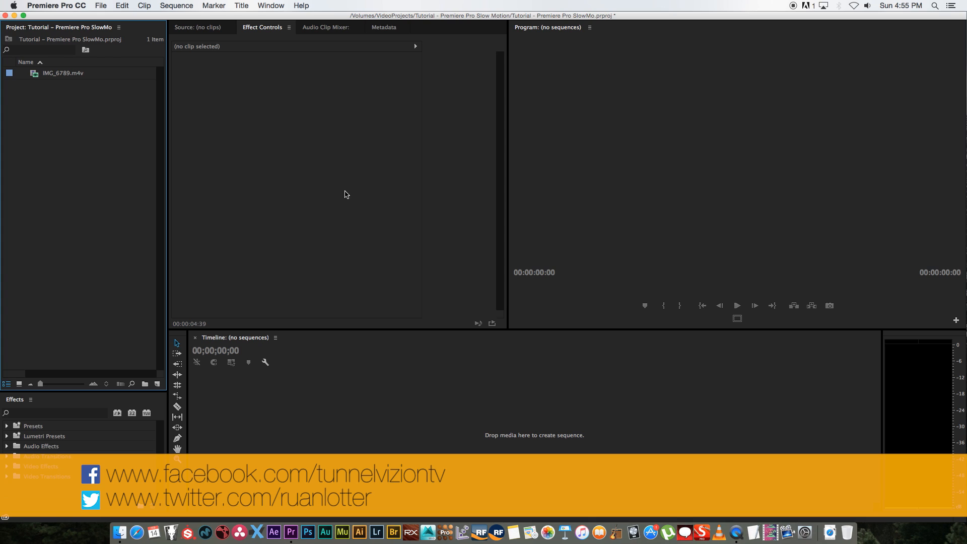
pyautogui.moveTo(343, 201)
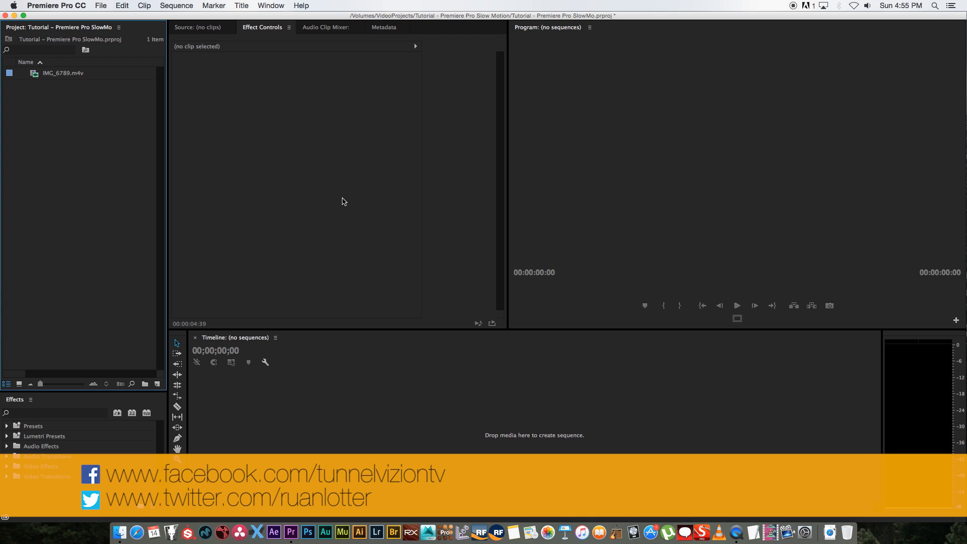
pyautogui.moveTo(337, 206)
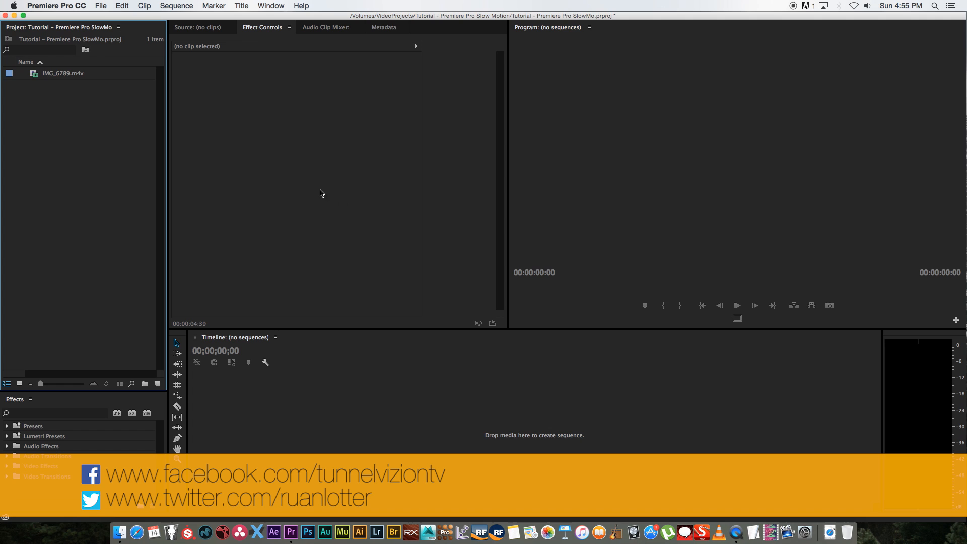
# Step: Create a new sequence from the IMG_6789.m4v car clip
pyautogui.rightClick(62, 73)
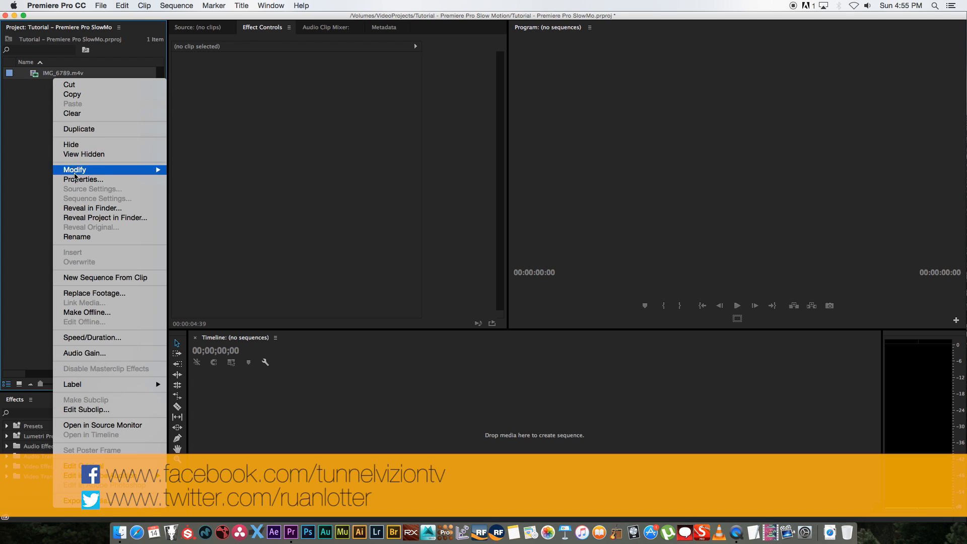
pyautogui.click(82, 179)
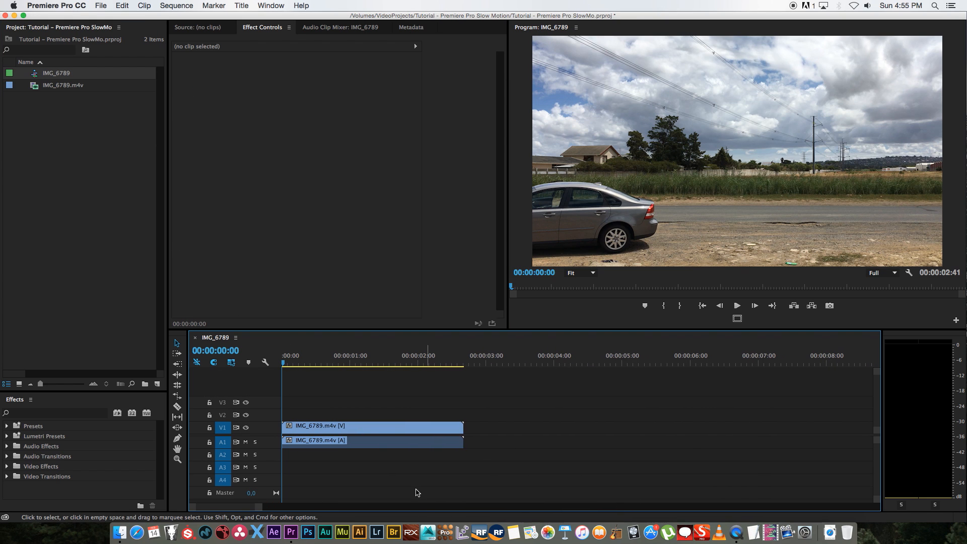
# Step: Unlink the clip's audio from its video and move the playhead to about 00:00:00:44
pyautogui.rightClick(372, 425)
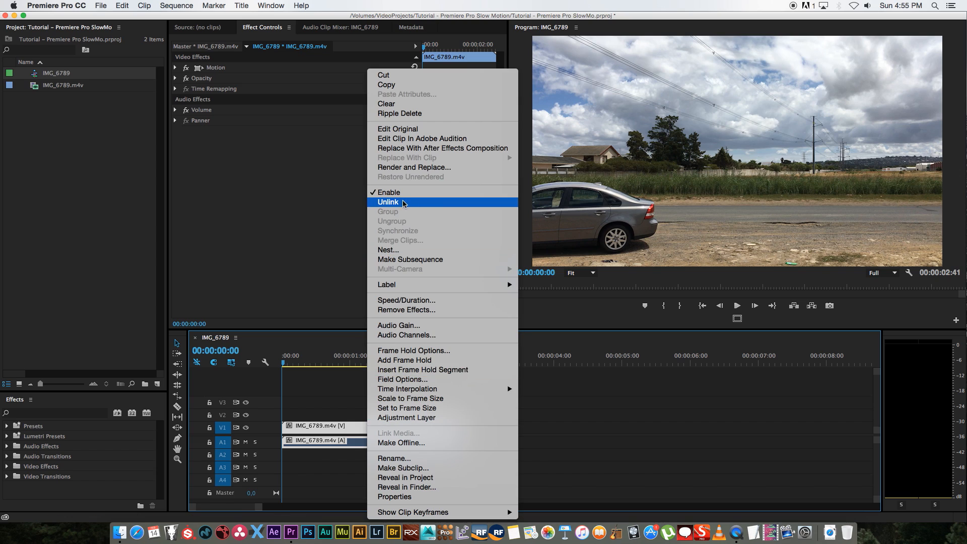
pyautogui.click(388, 202)
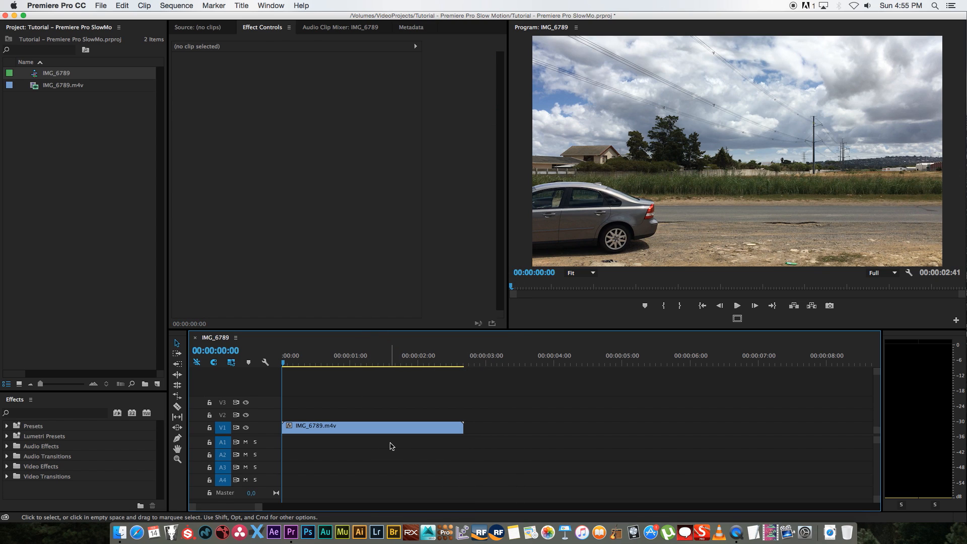
pyautogui.moveTo(317, 419)
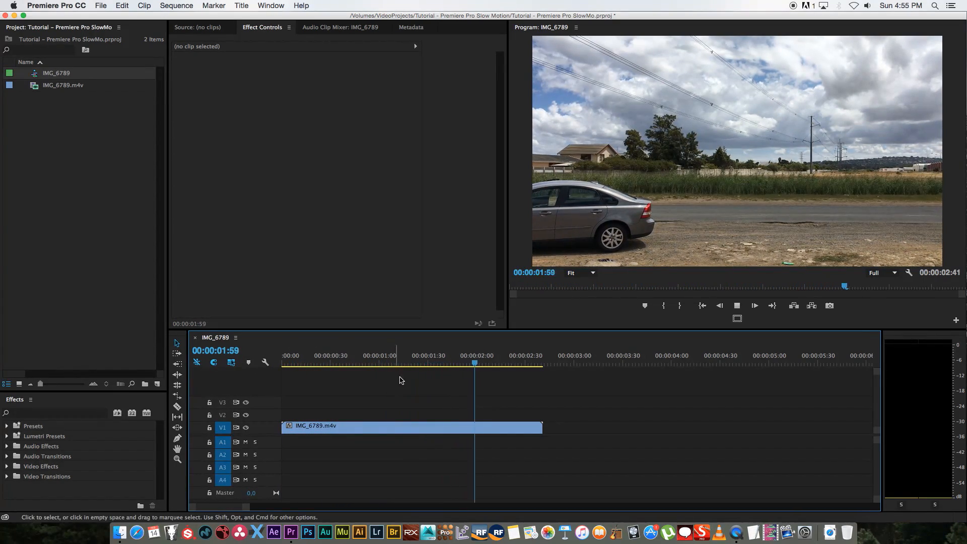
pyautogui.click(351, 362)
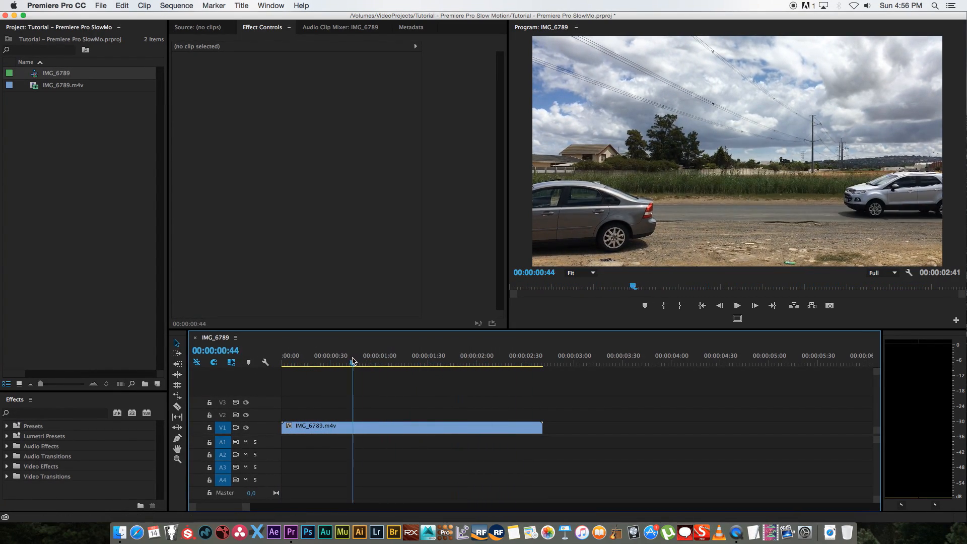
# Step: Set the car clip's speed to 40% with Optical Flow time interpolation
pyautogui.rightClick(339, 425)
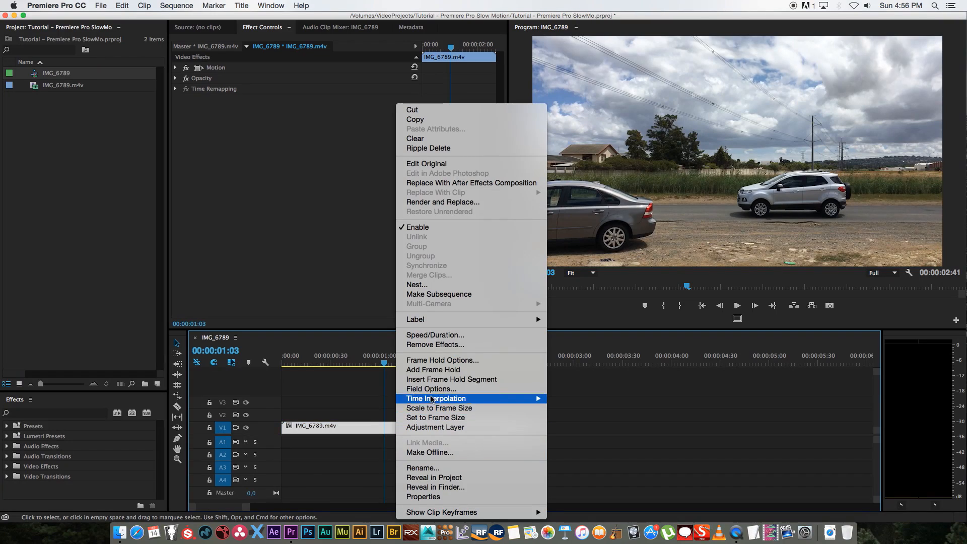
pyautogui.click(435, 334)
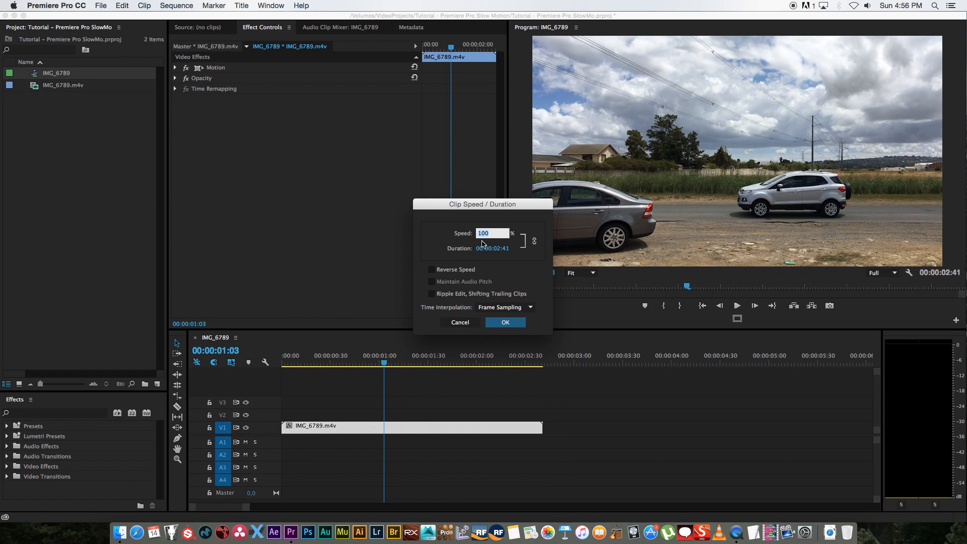
pyautogui.write('40')
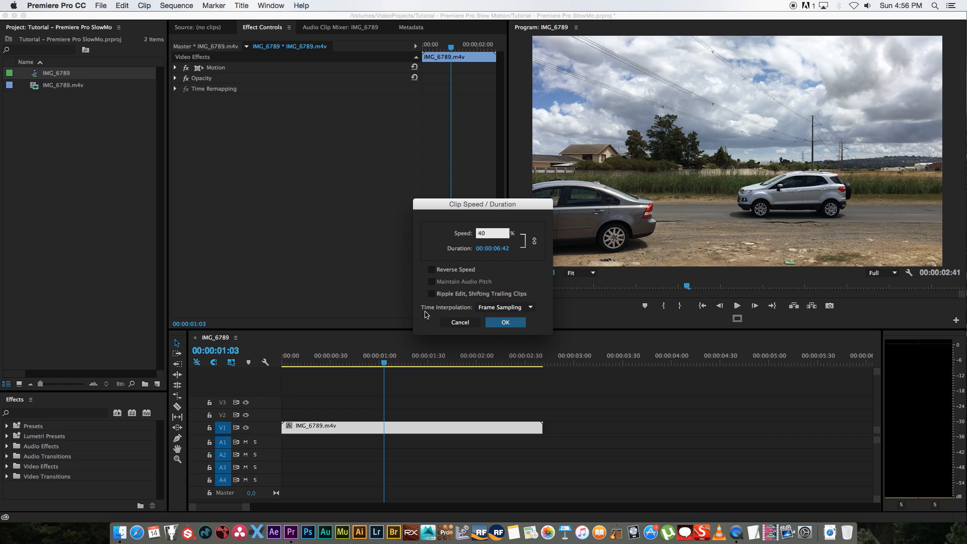
pyautogui.click(502, 307)
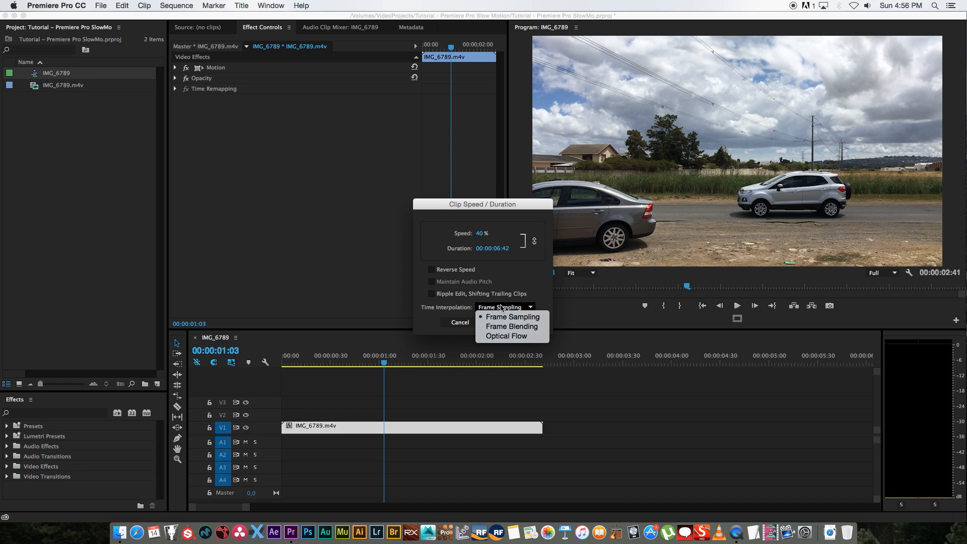
pyautogui.moveTo(505, 335)
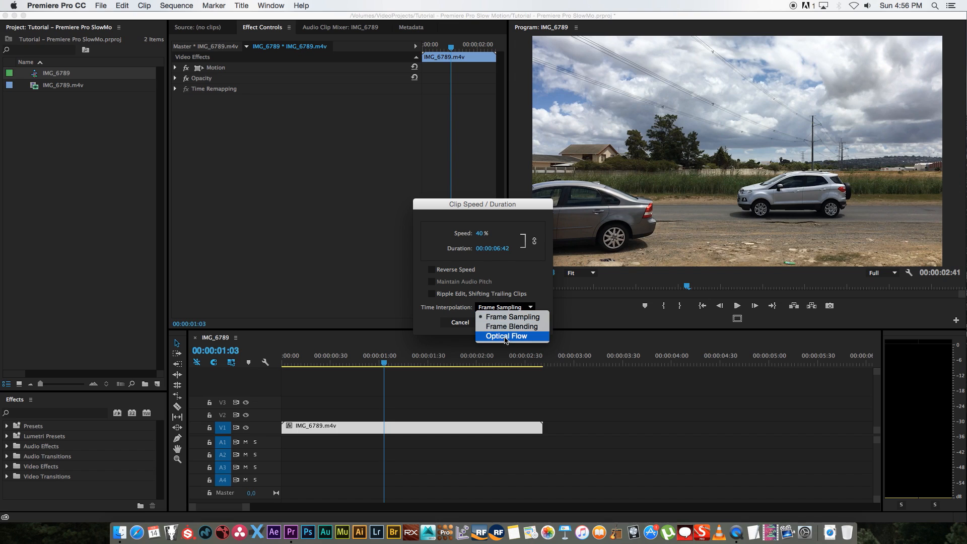
pyautogui.click(506, 335)
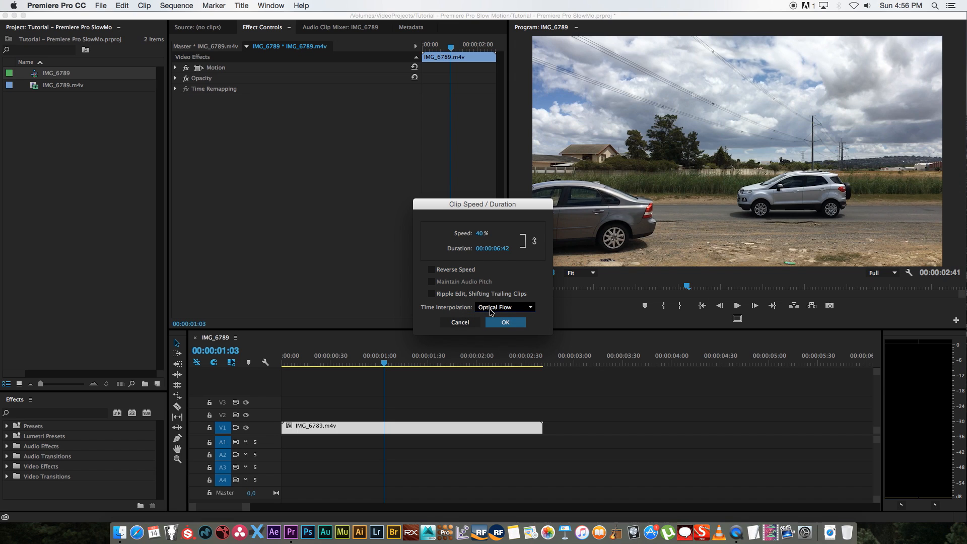
pyautogui.moveTo(500, 308)
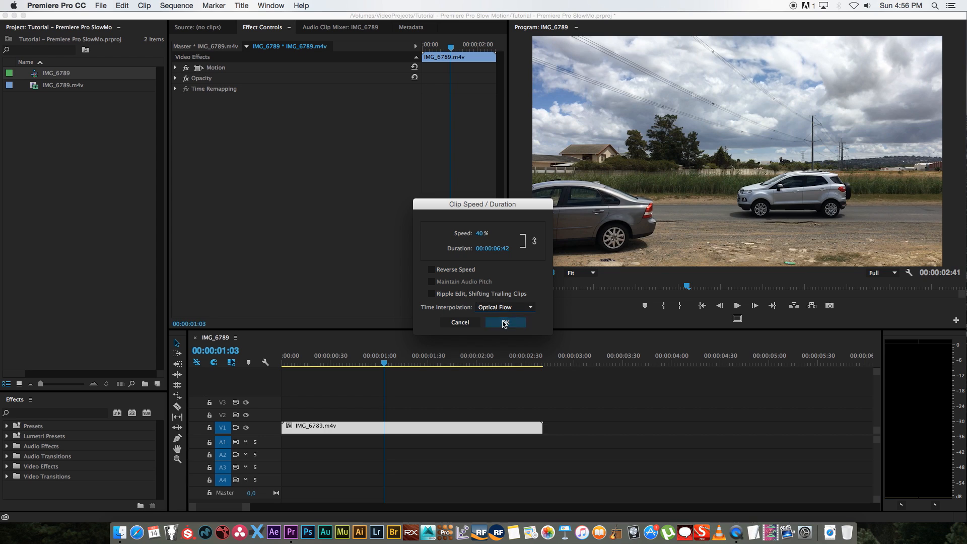
pyautogui.click(505, 322)
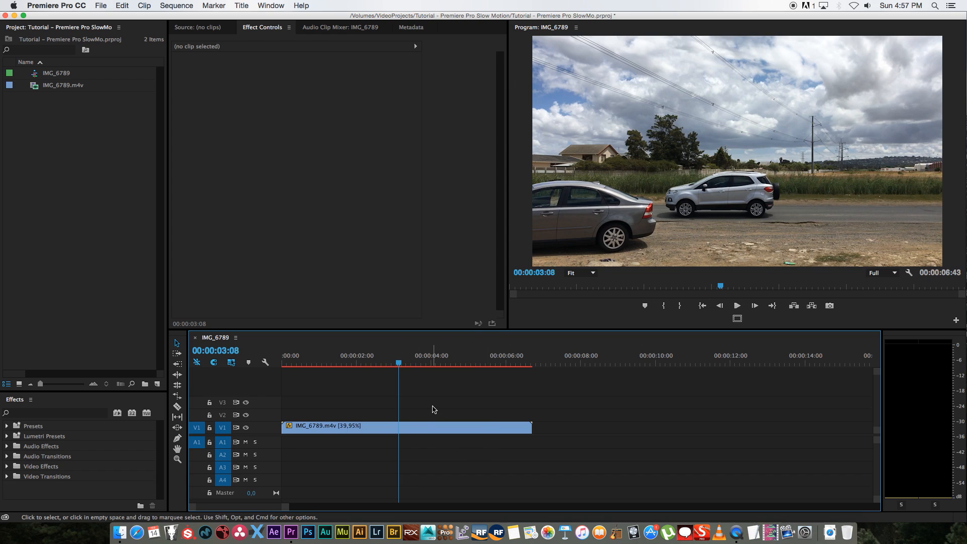
# Step: Render the selected slowed car clip with Sequence > Render Selection
pyautogui.click(405, 426)
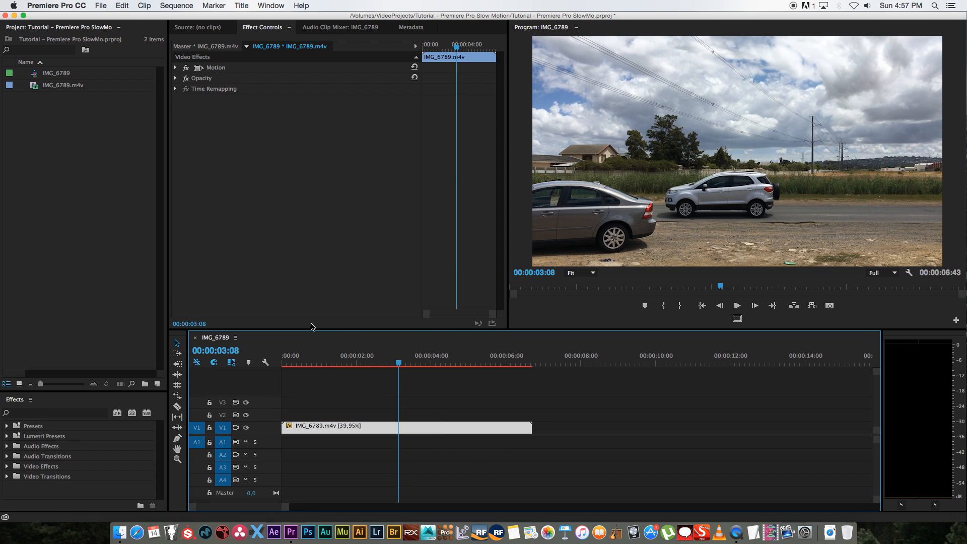
pyautogui.click(177, 5)
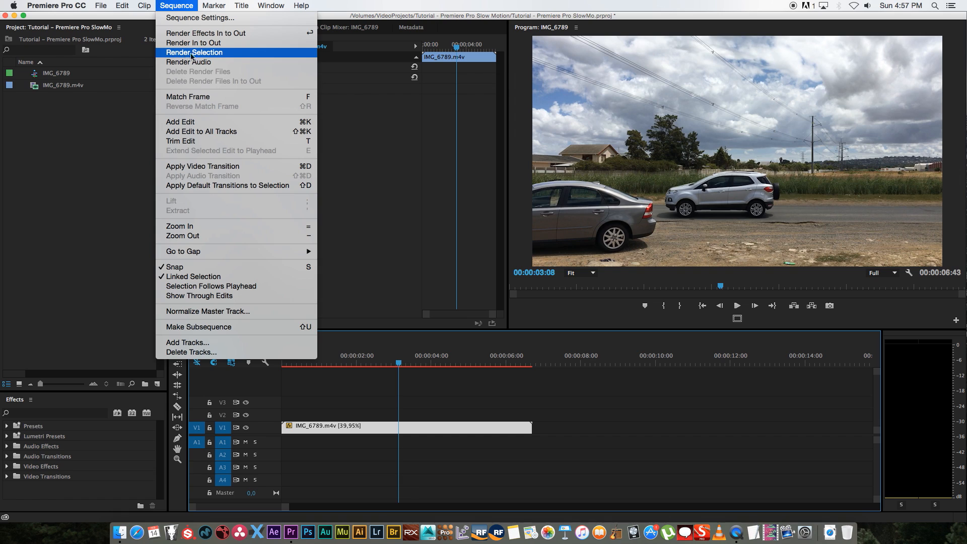
pyautogui.click(194, 52)
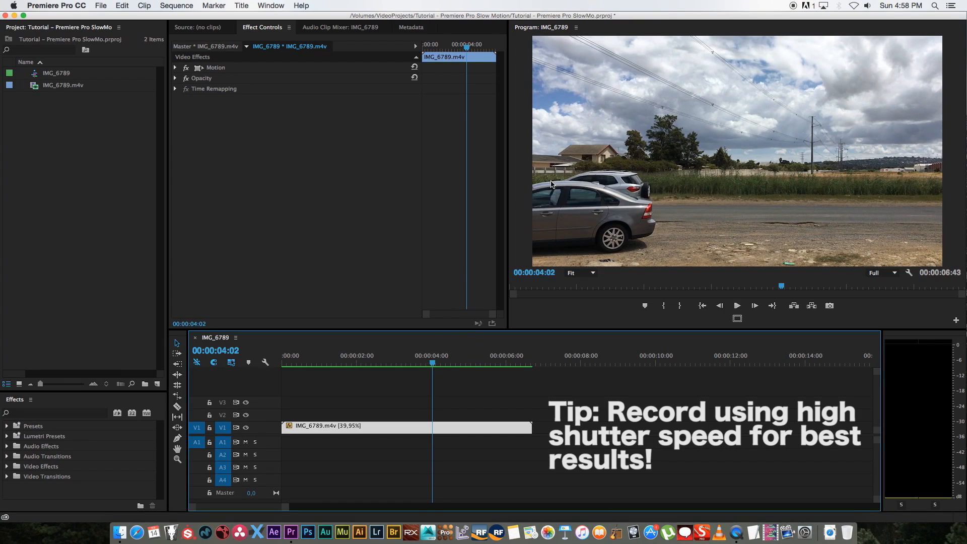
pyautogui.moveTo(439, 346)
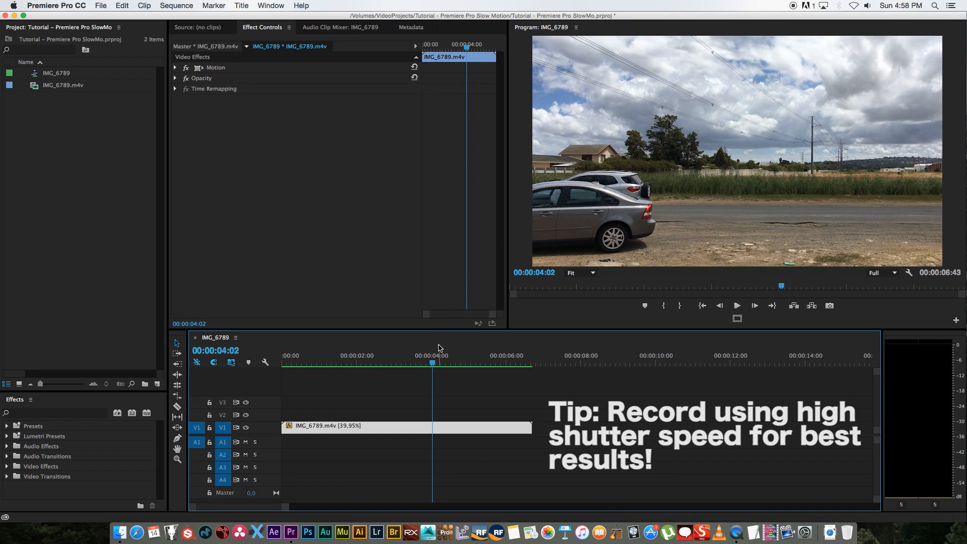